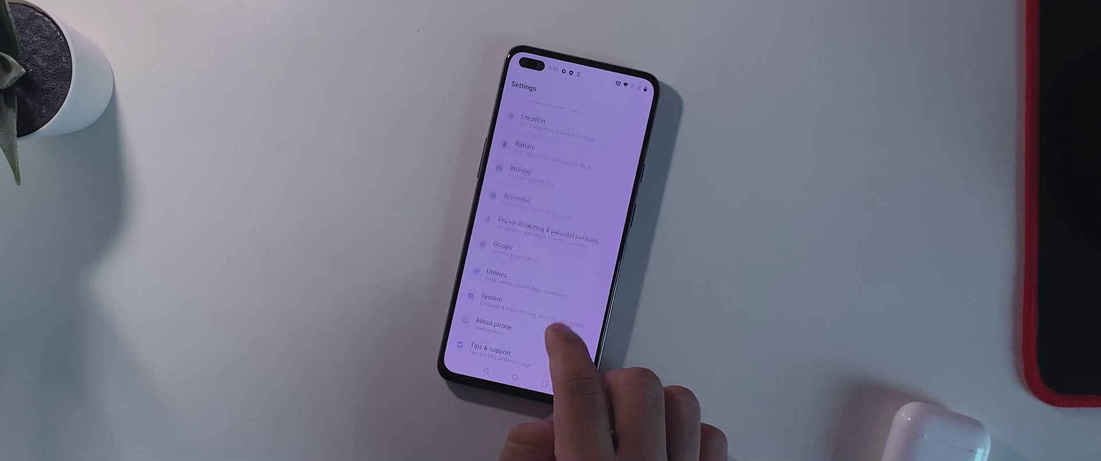
{"action": "scroll", "scroll_direction": "down", "scroll_amount": 3}
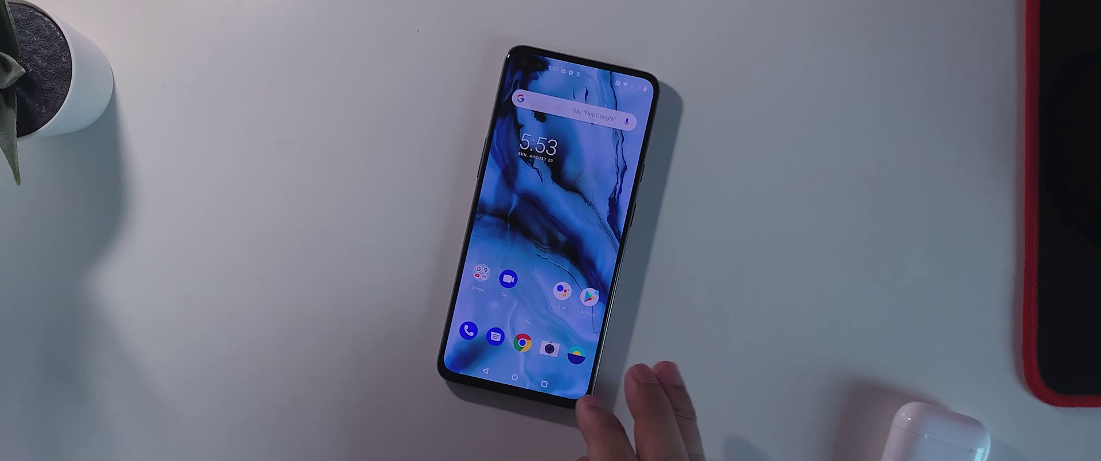
{"action": "scroll", "scroll_direction": "up", "scroll_amount": 3}
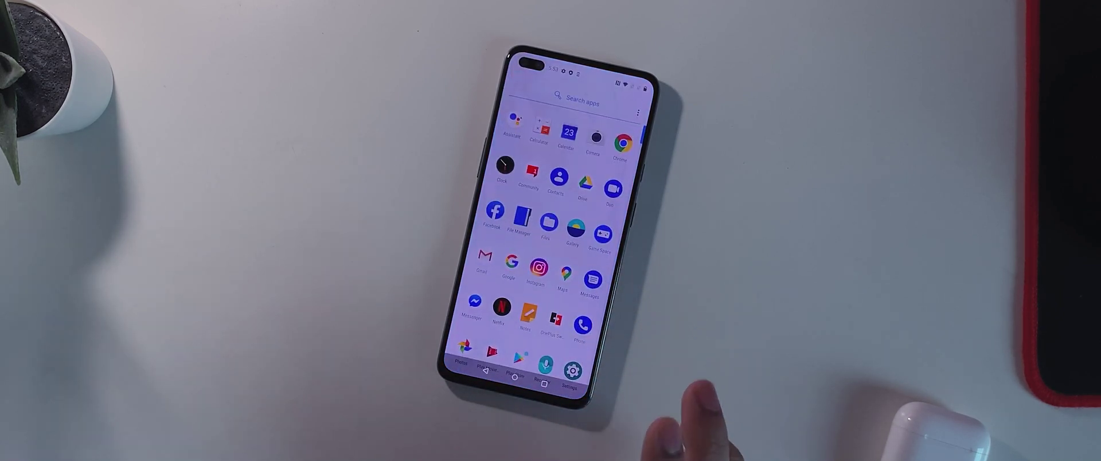